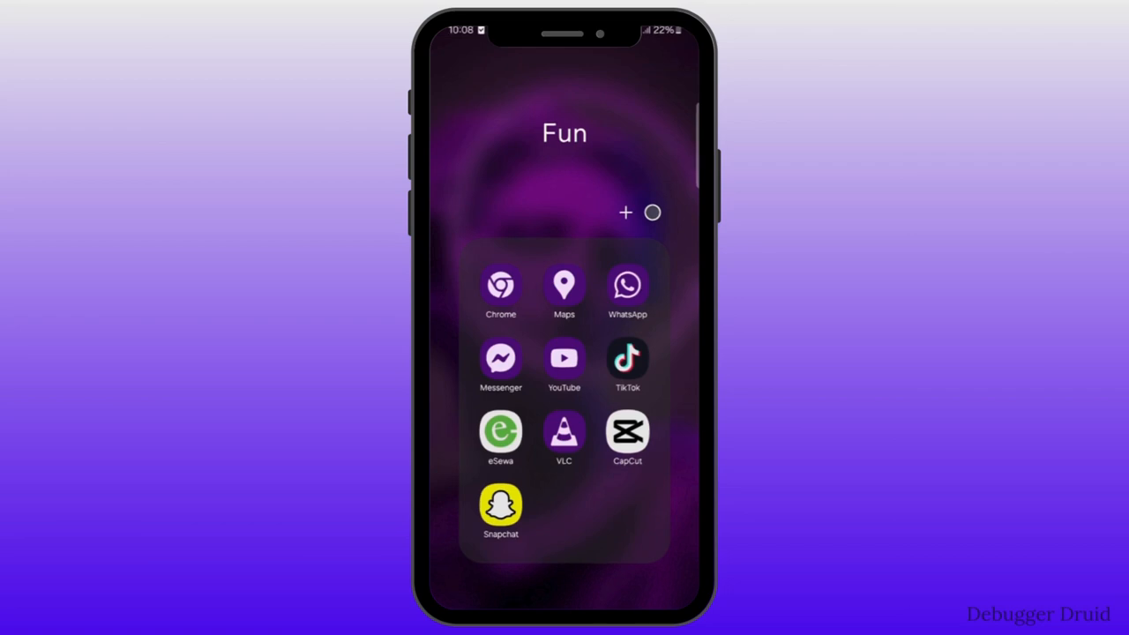
Launch YouTube from the Fun folder on the home screen.
{"action": "left_click", "coordinate": [563, 358]}
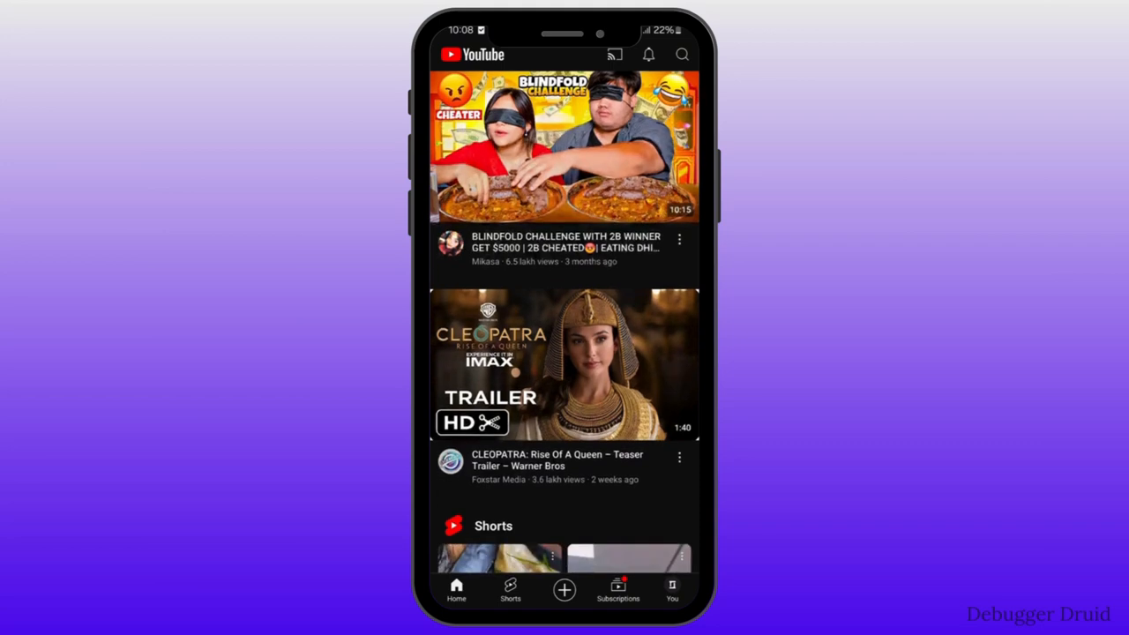
Go to the You tab and view your own channel page.
{"action": "left_click", "coordinate": [672, 589]}
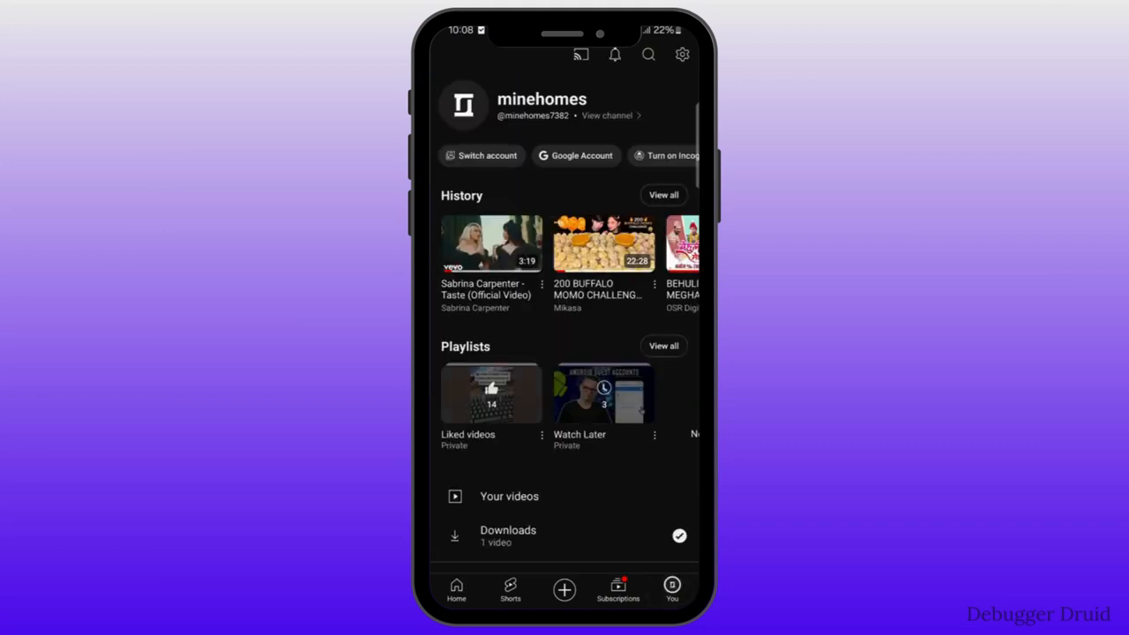
{"action": "left_click", "coordinate": [606, 116]}
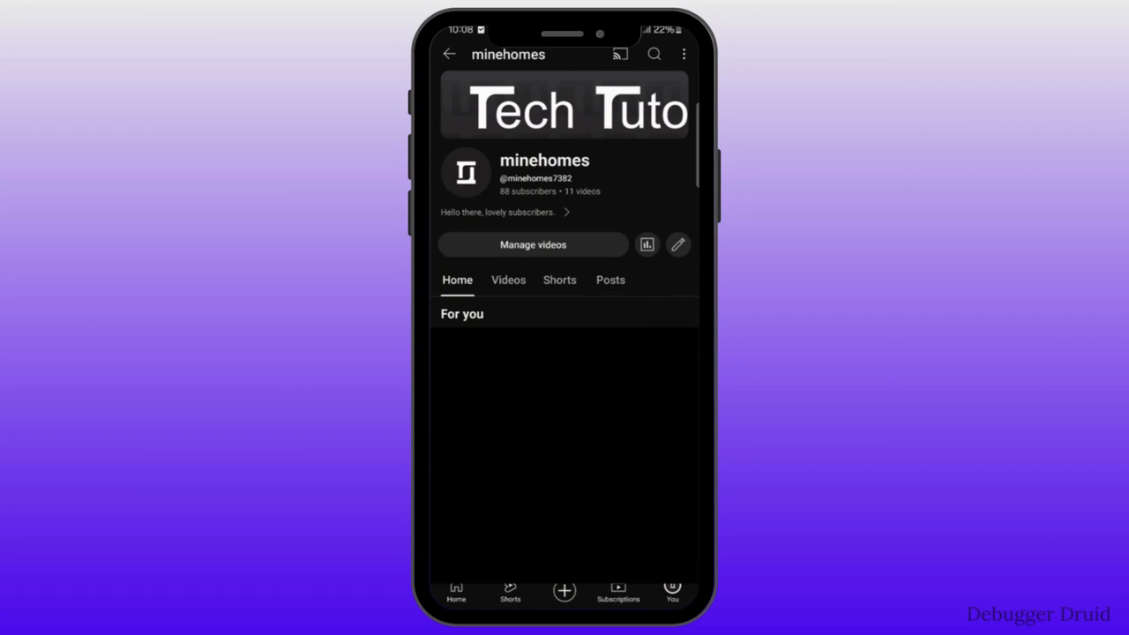
Enter Channel settings and start changing the profile picture.
{"action": "left_click", "coordinate": [677, 244]}
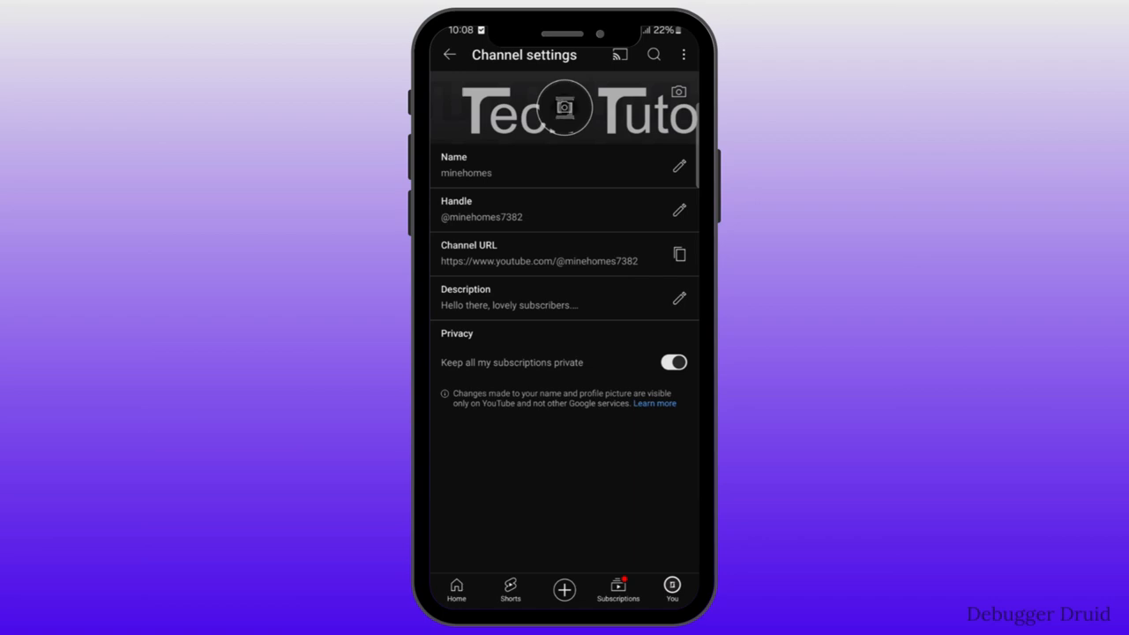
{"action": "left_click", "coordinate": [564, 106]}
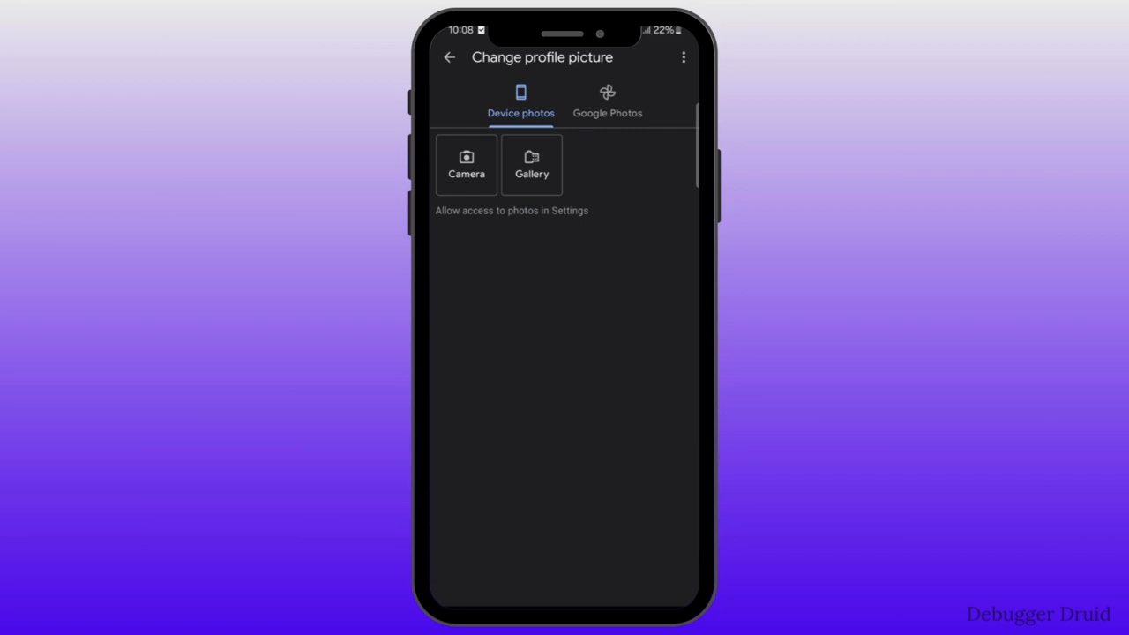
Browse Google Photos and Device photos sources, then close the picker and return to Channel settings.
{"action": "left_click", "coordinate": [607, 101]}
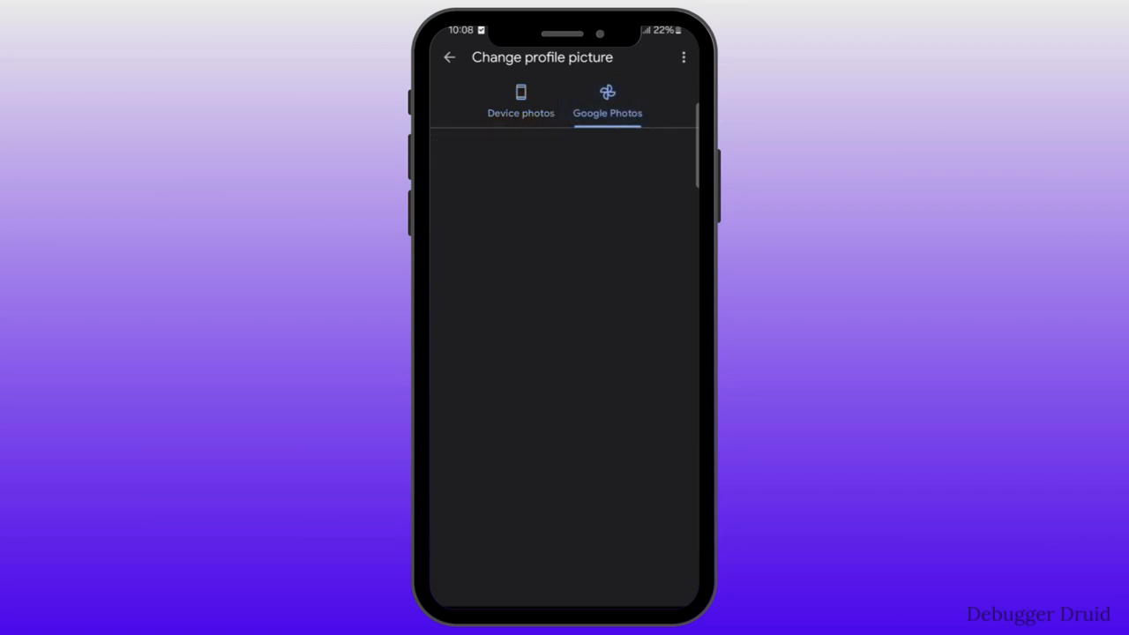
{"action": "left_click", "coordinate": [520, 101]}
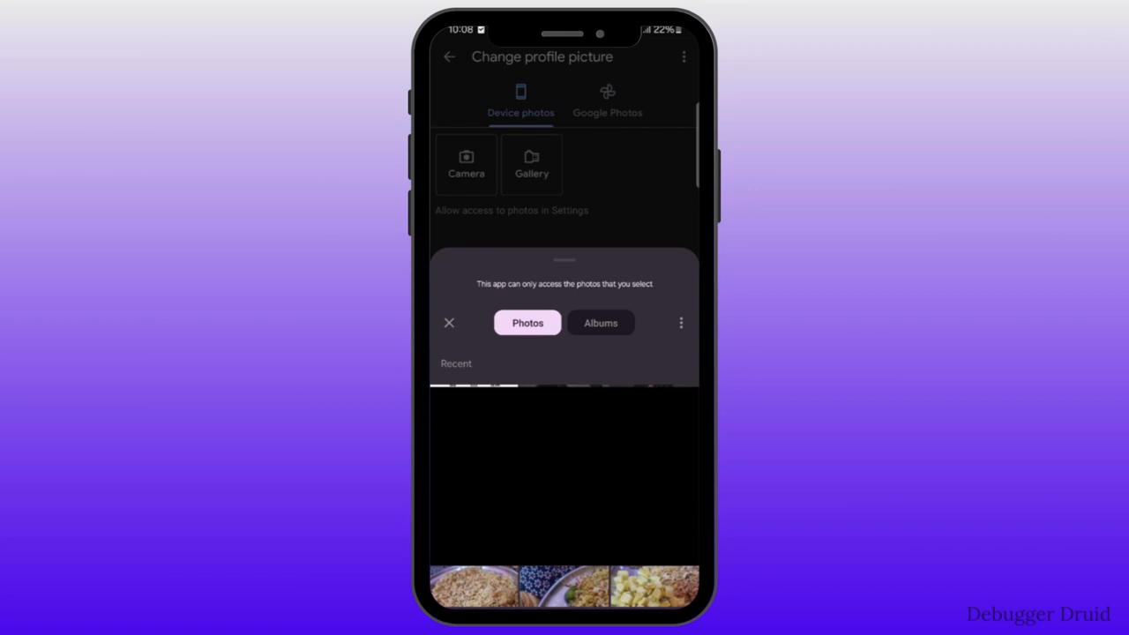
{"action": "left_click", "coordinate": [449, 323]}
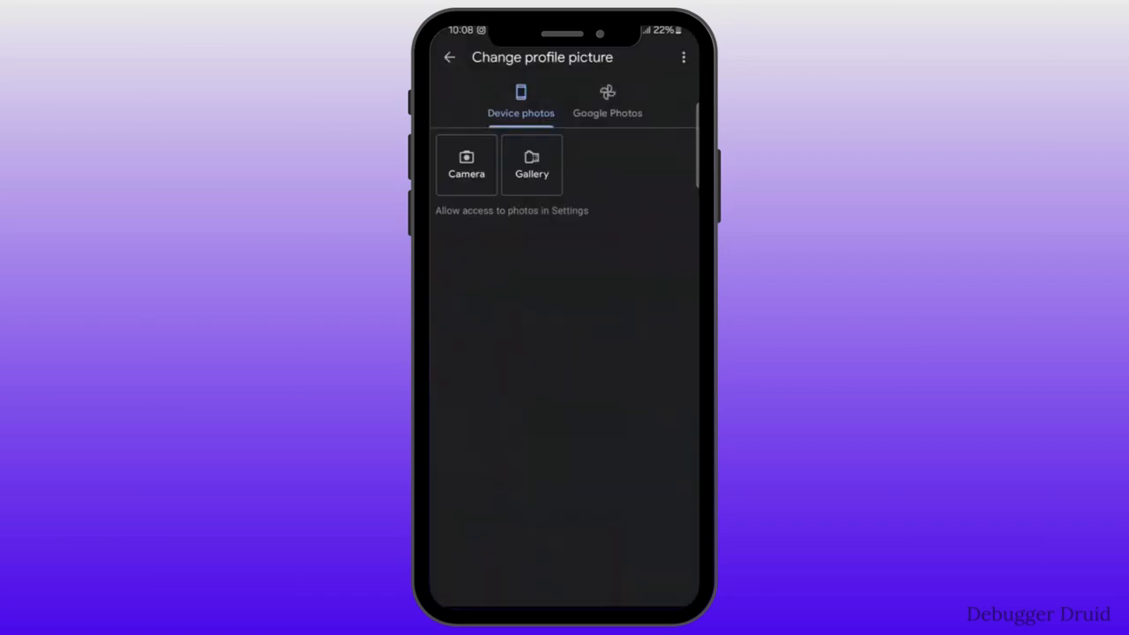
{"action": "left_click", "coordinate": [466, 164]}
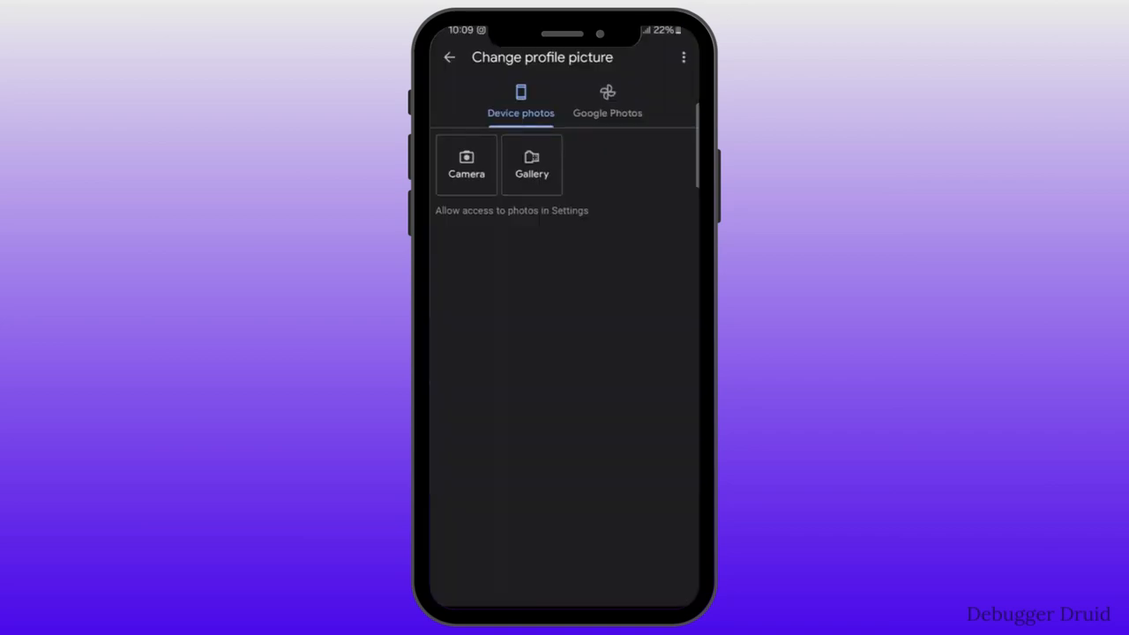
{"action": "left_click", "coordinate": [449, 56]}
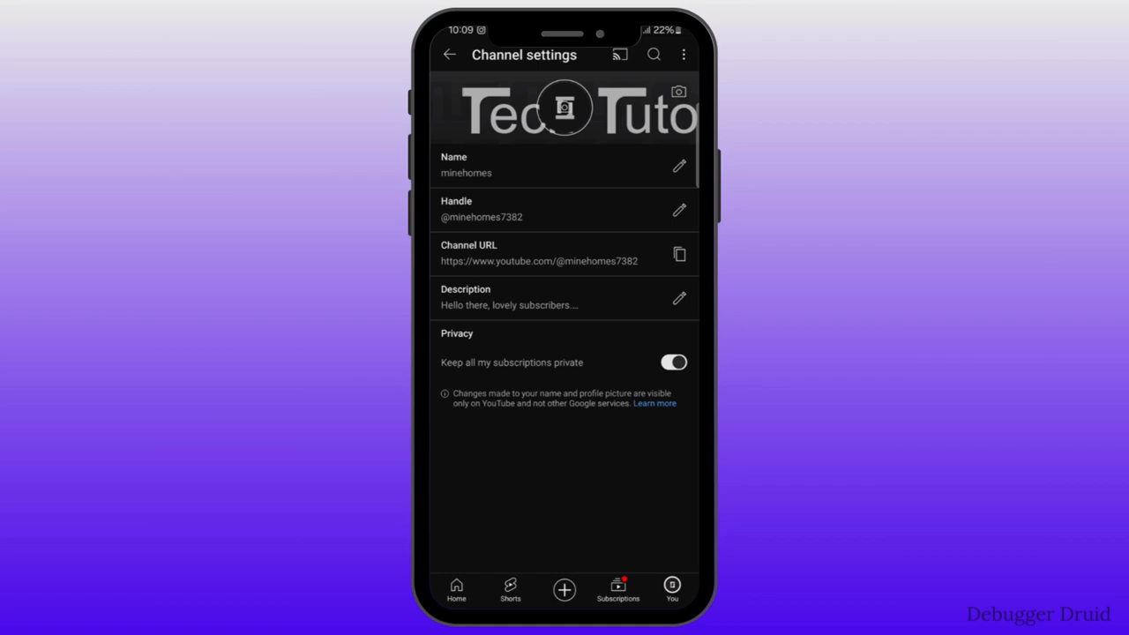
Bring up the options for changing the channel's cover photo.
{"action": "left_click", "coordinate": [679, 92]}
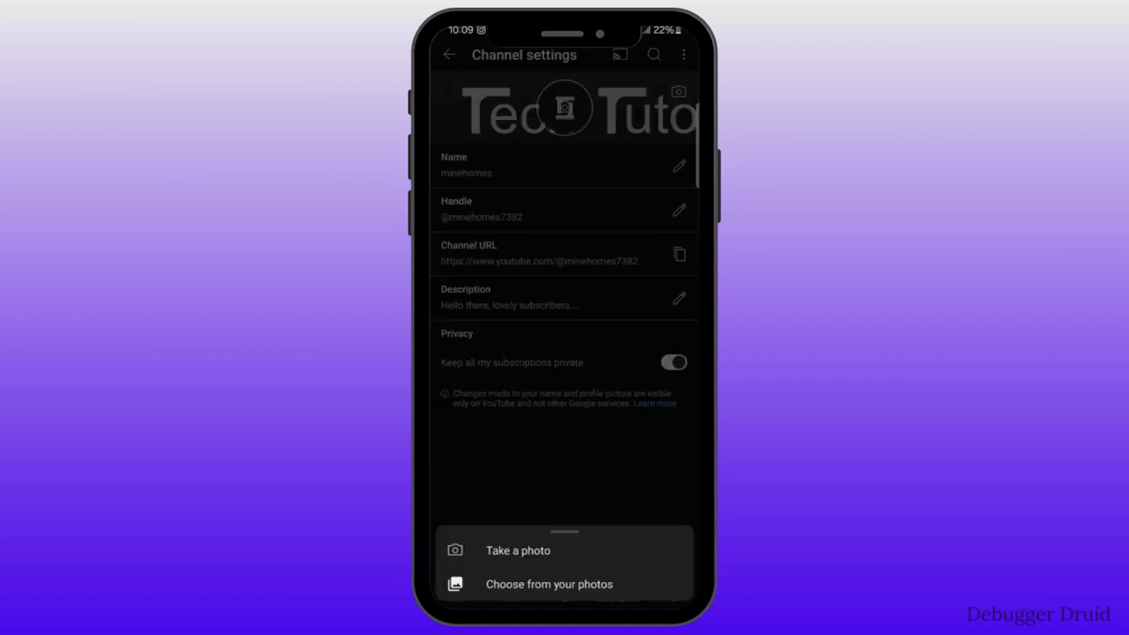